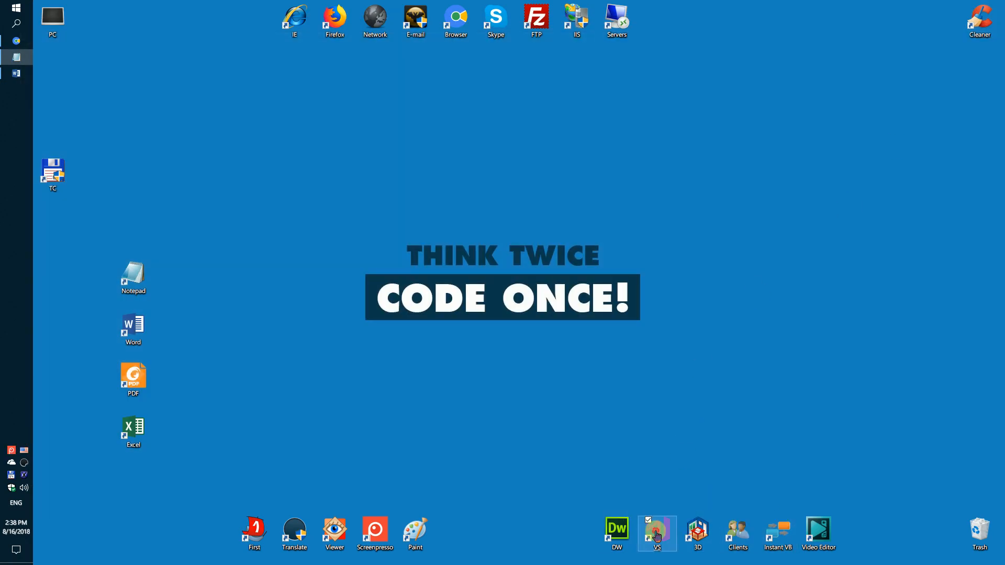
Launch Visual Studio from its desktop shortcut
{"action": "left_click", "coordinate": [656, 533]}
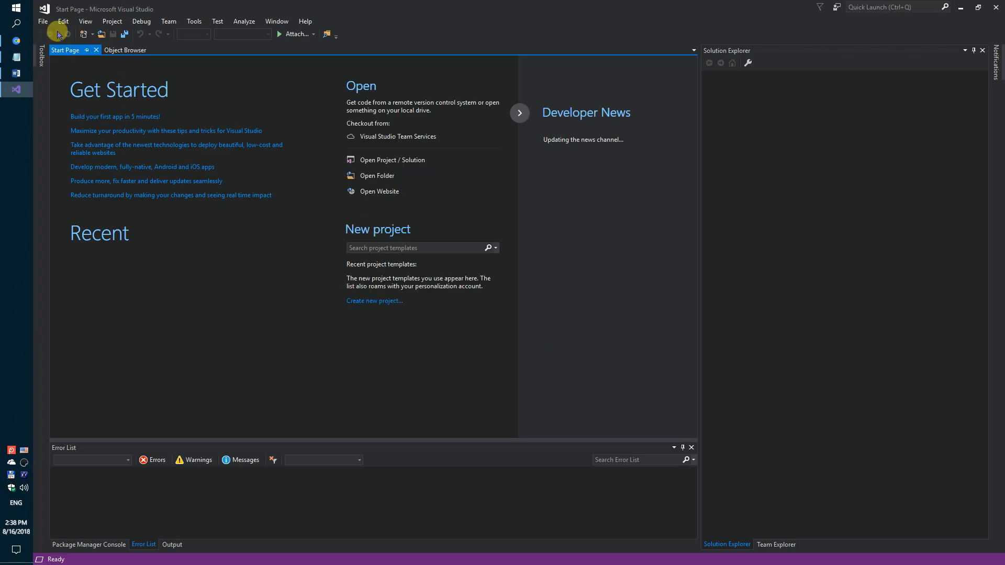
Create a new C# Console App (.NET Framework) project named 'create rtf document'
{"action": "left_click", "coordinate": [42, 21]}
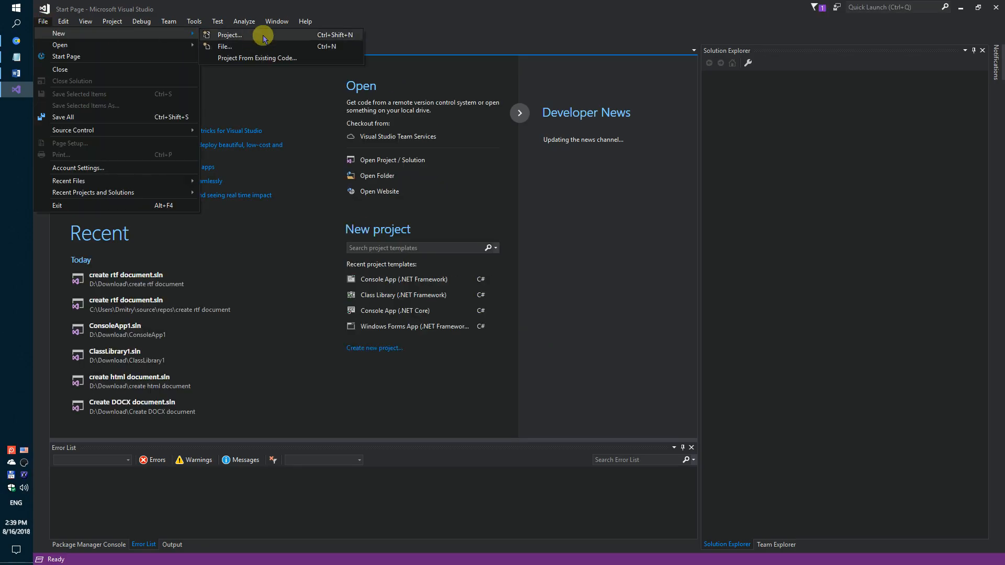
{"action": "left_click", "coordinate": [229, 34]}
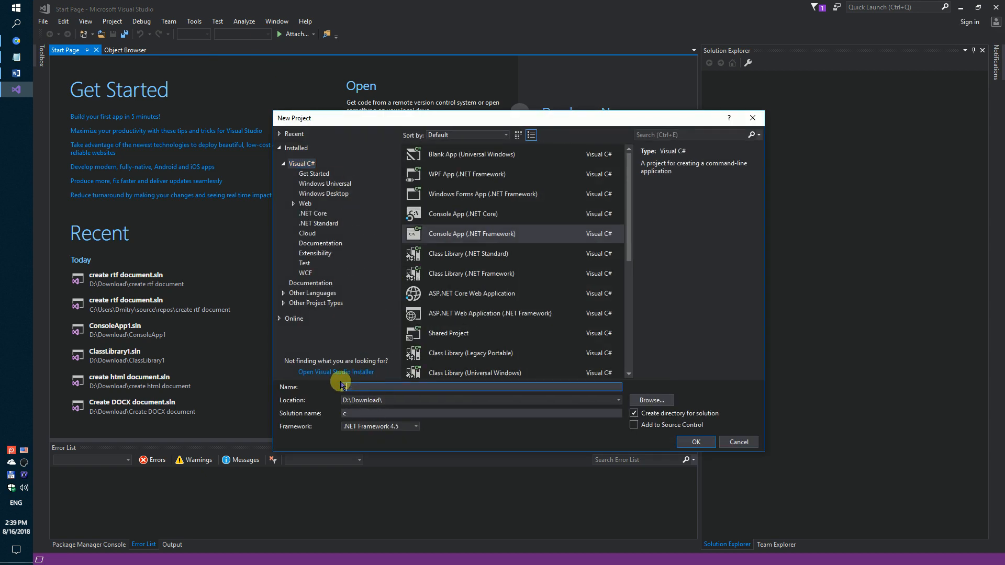
{"action": "type", "text": "create rtf document"}
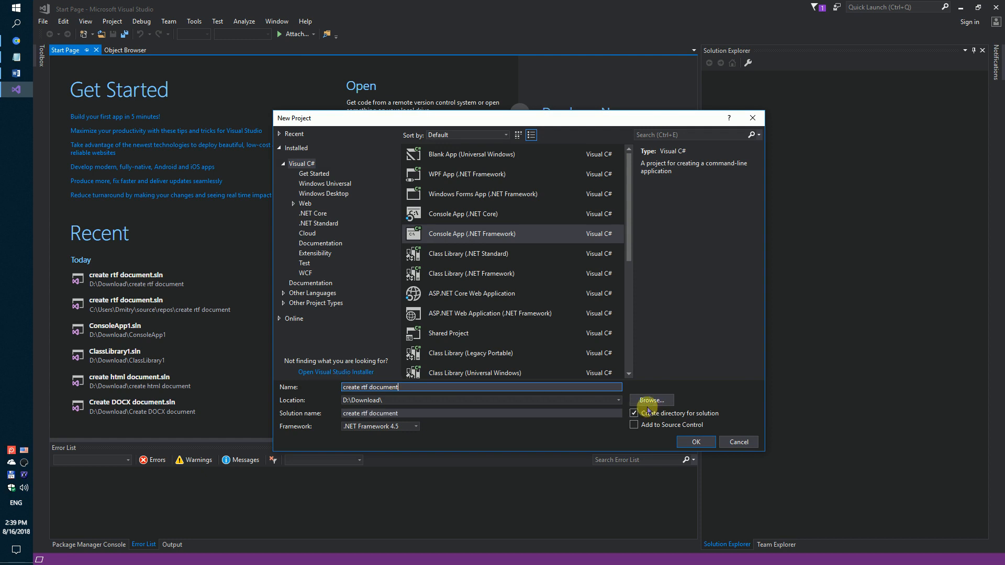
{"action": "left_click", "coordinate": [695, 442]}
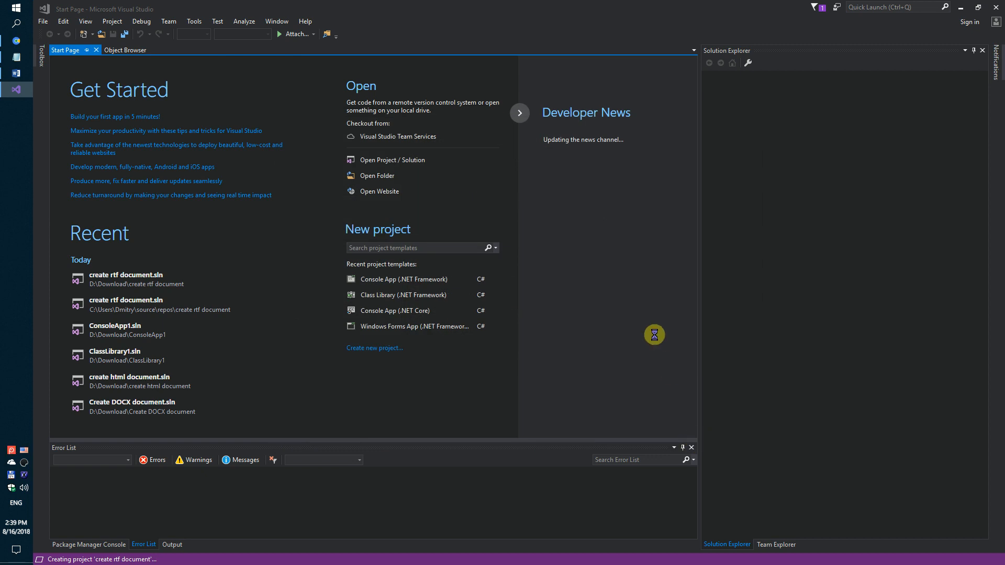
{"action": "mouse_move", "coordinate": [666, 319]}
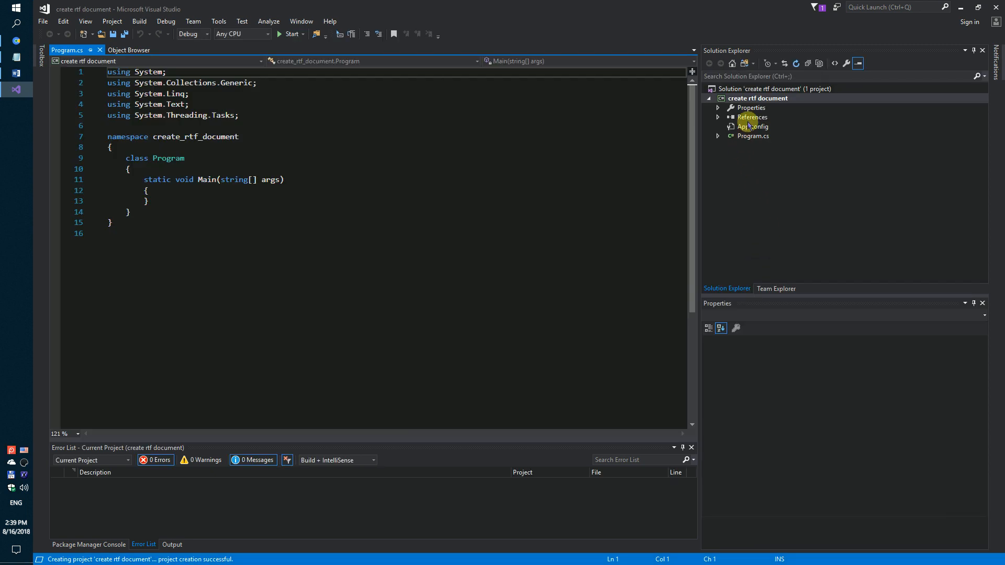
Search NuGet online packages for 'sautinsoft' from the project's package manager
{"action": "left_click", "coordinate": [751, 116]}
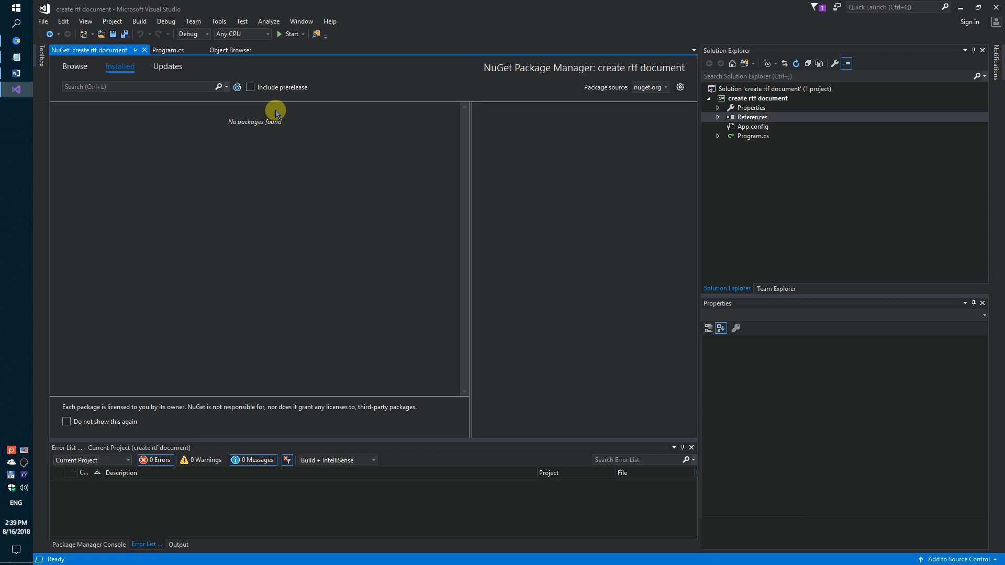
{"action": "left_click", "coordinate": [74, 66]}
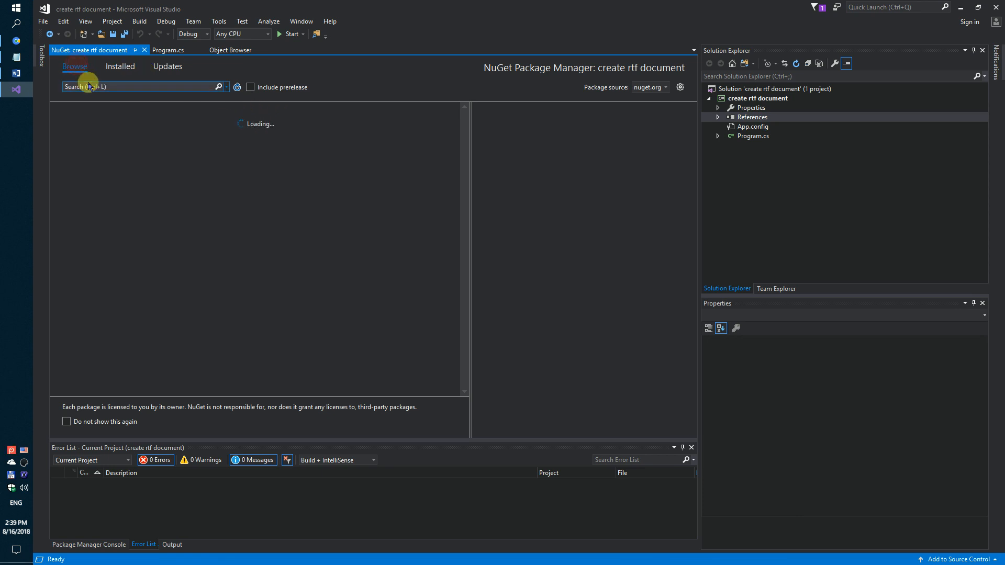
{"action": "type", "text": "sautinsoft document"}
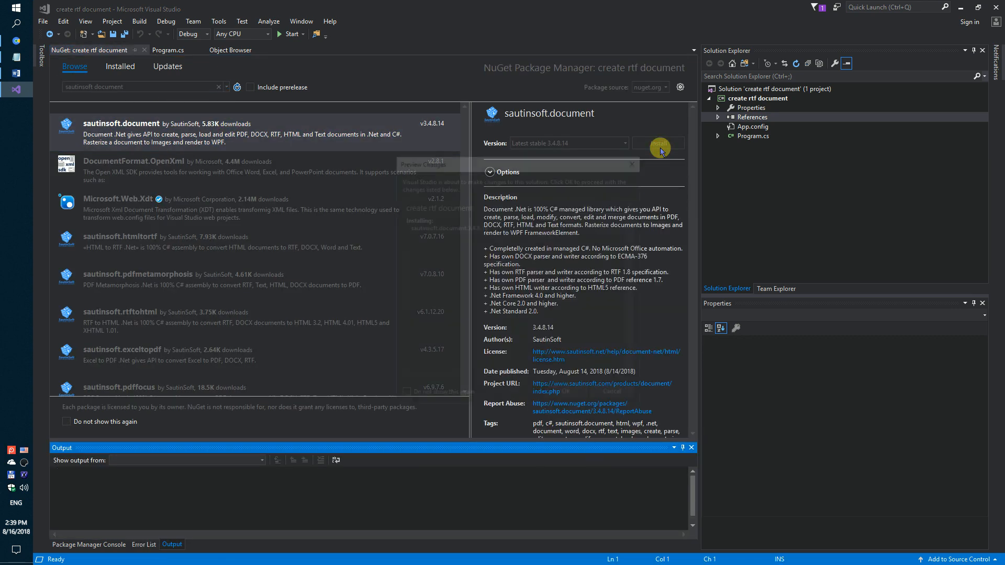
Install sautinsoft.document 3.4.8.14 into the project, confirming the preview changes
{"action": "left_click", "coordinate": [659, 142]}
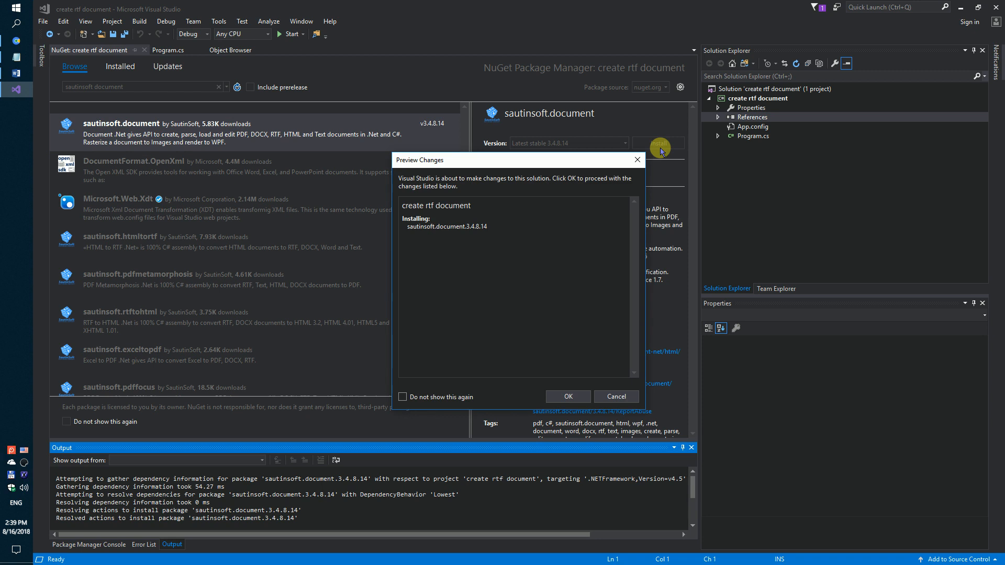
{"action": "left_click", "coordinate": [567, 397]}
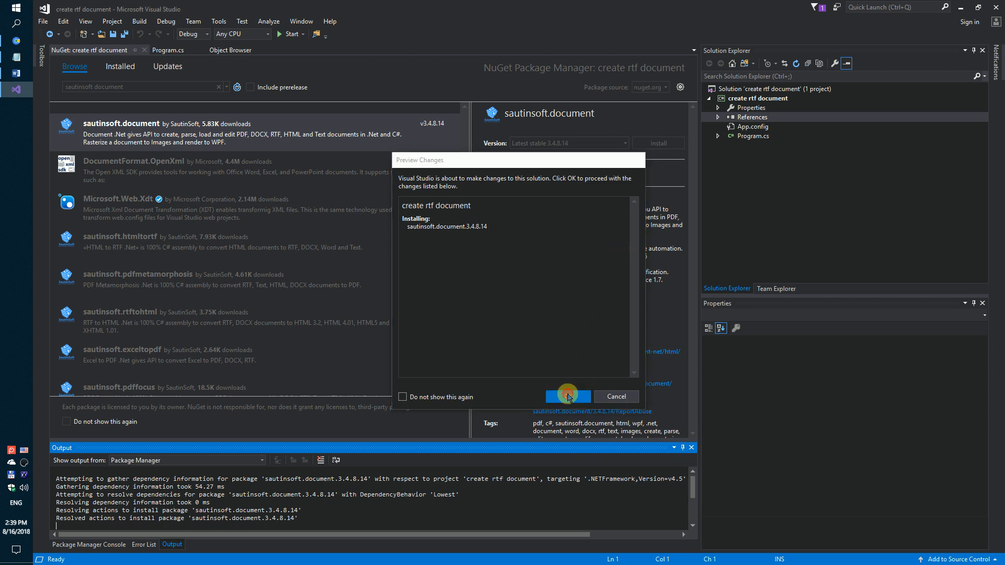
{"action": "left_click", "coordinate": [566, 396]}
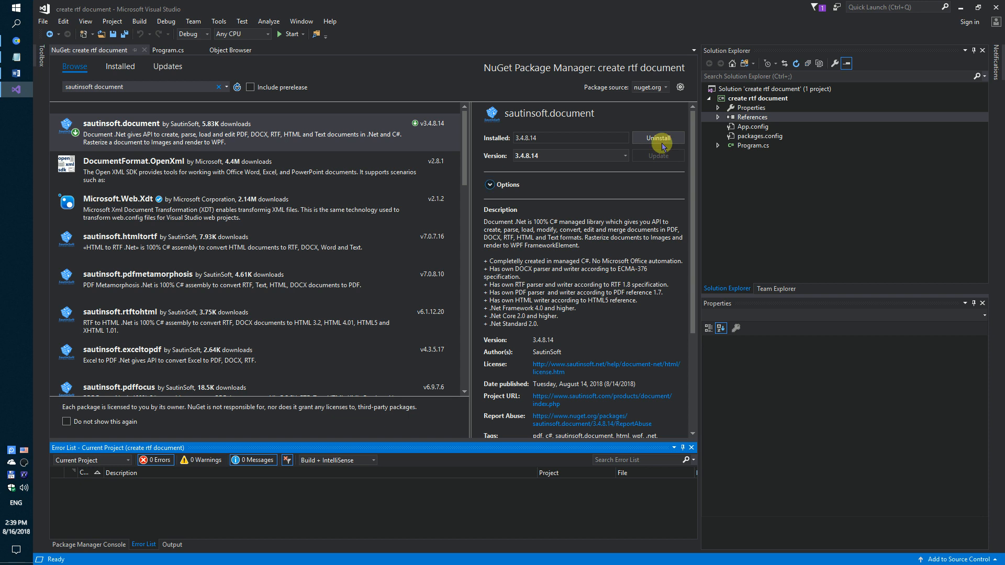
Add 'using SautinSoft.Document;' to Program.cs with the Hello World RTF-building code
{"action": "left_click", "coordinate": [169, 51]}
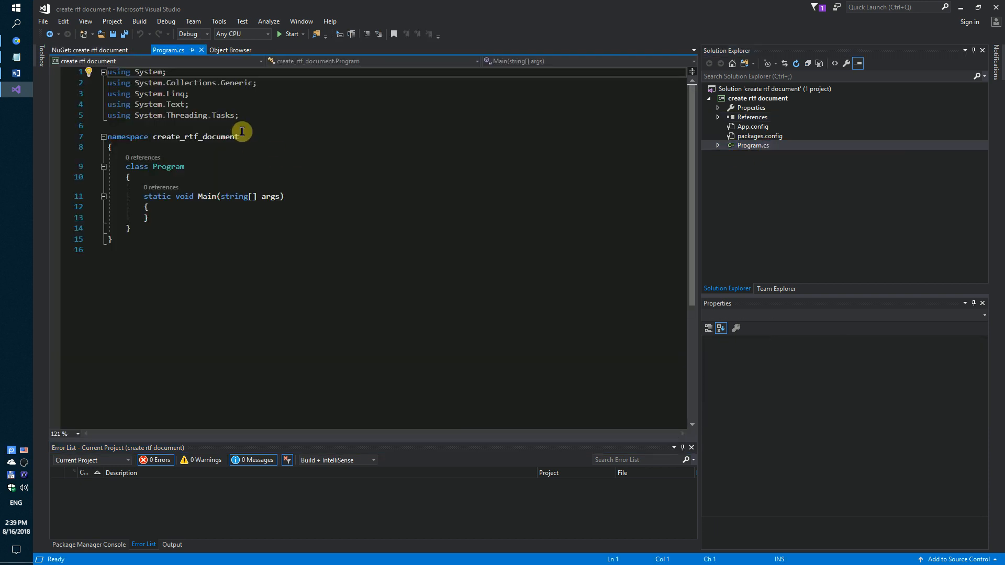
{"action": "key", "text": "enter"}
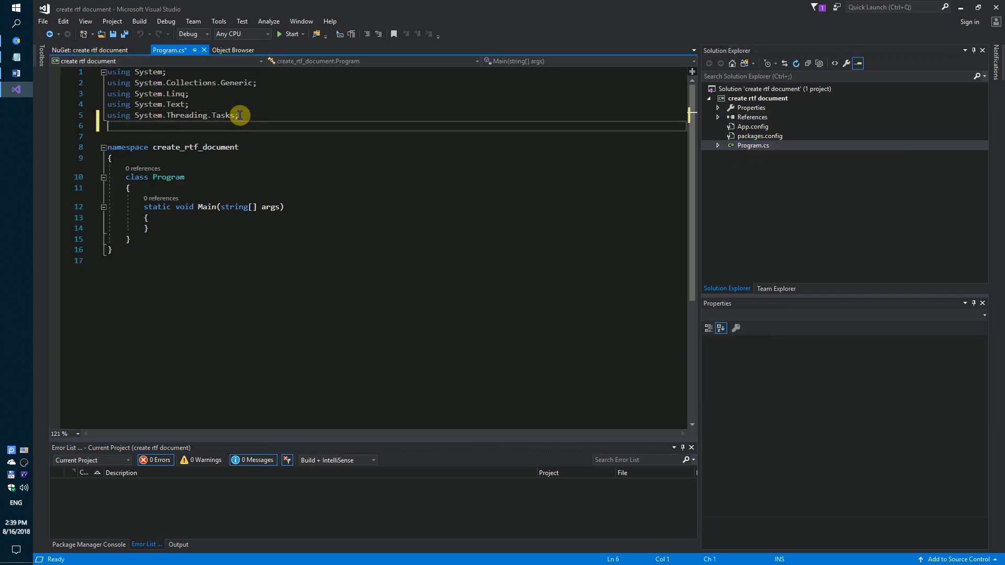
{"action": "type", "text": "uing"}
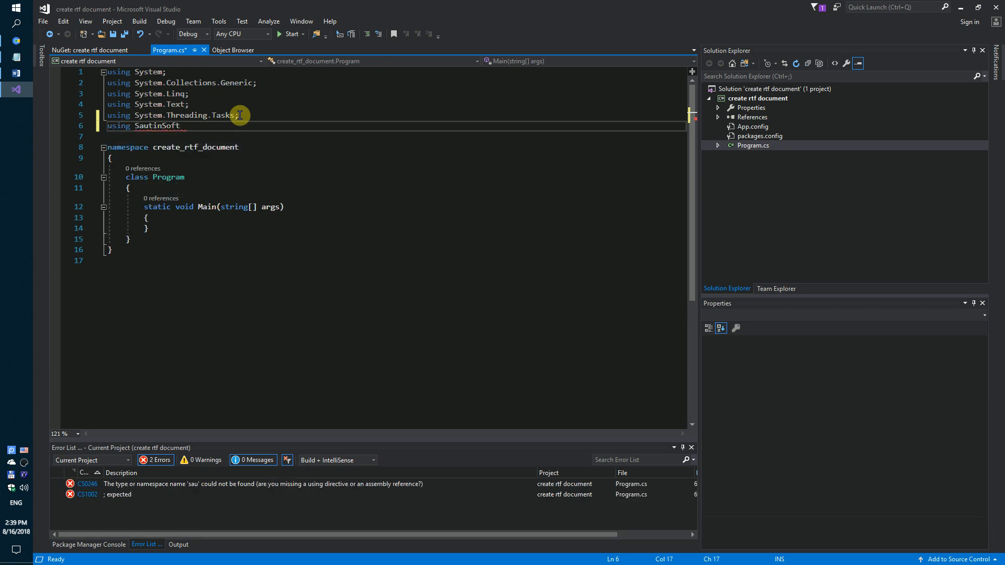
{"action": "type", "text": ".Document;"}
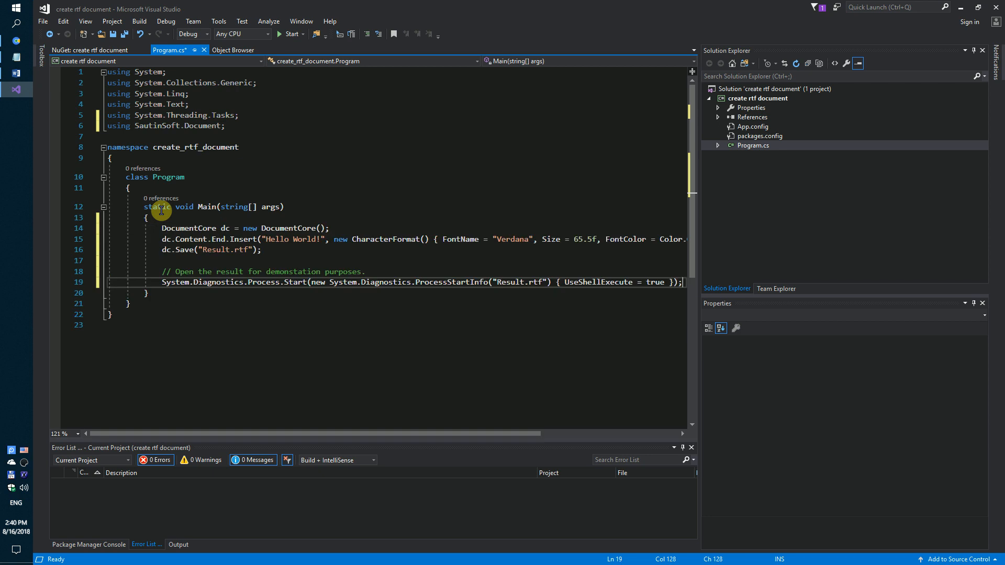
{"action": "mouse_move", "coordinate": [313, 238]}
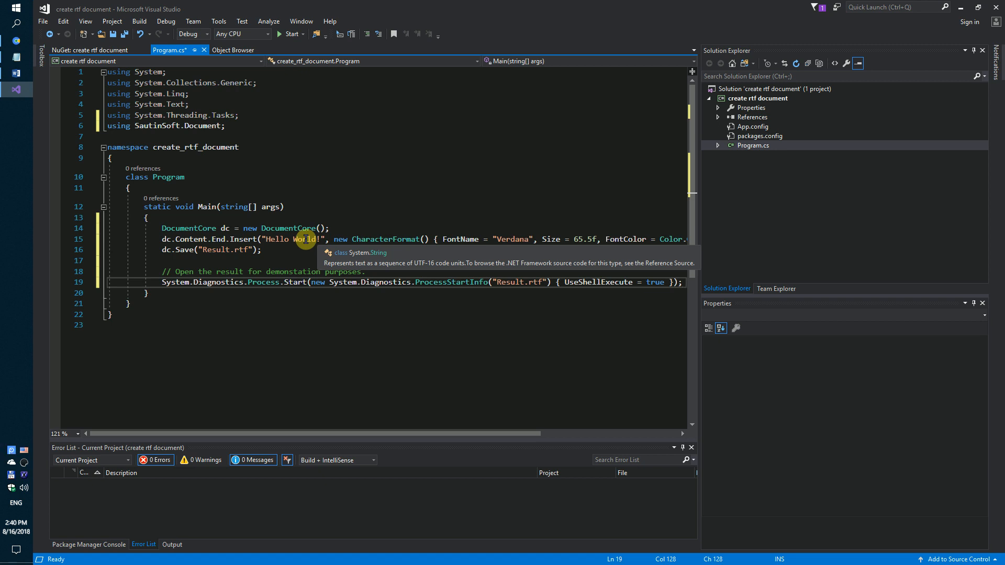
{"action": "mouse_move", "coordinate": [490, 242]}
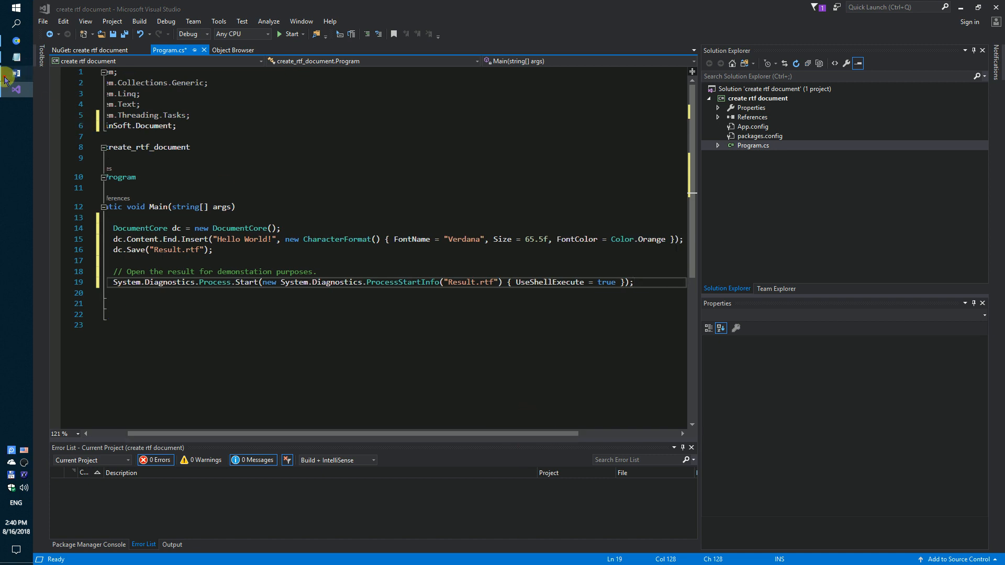
{"action": "left_click", "coordinate": [288, 33]}
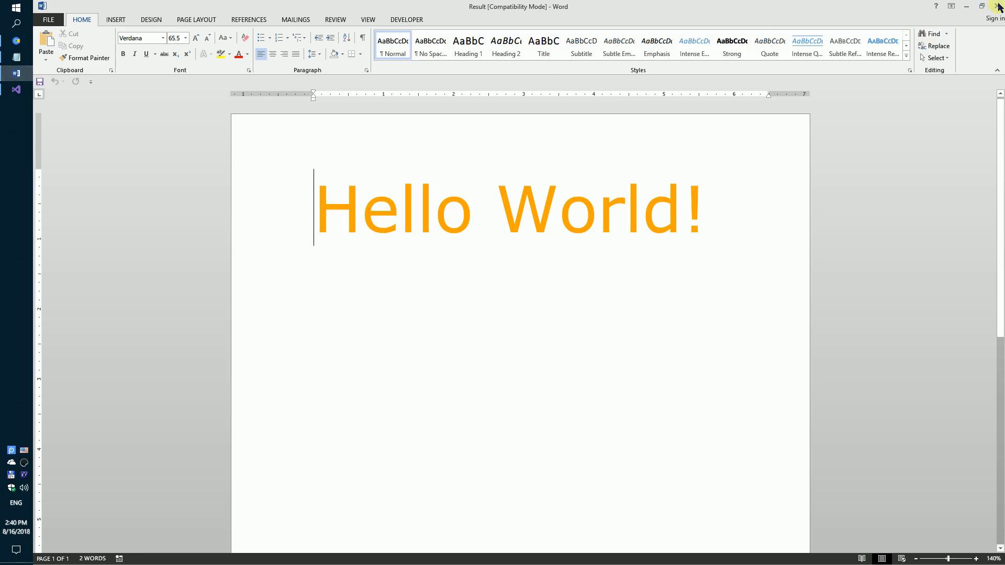
{"action": "left_click", "coordinate": [16, 89]}
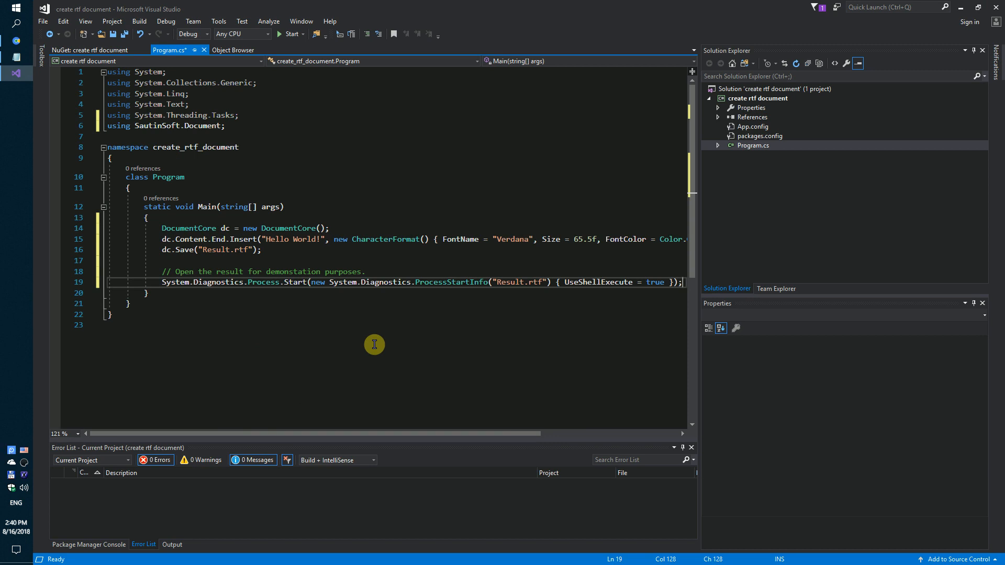
{"action": "mouse_move", "coordinate": [316, 263]}
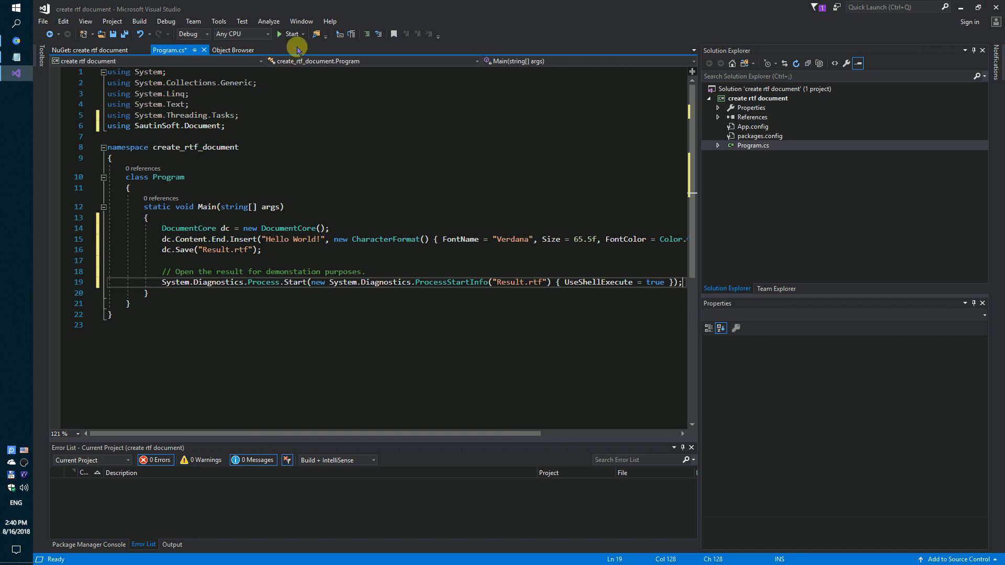
Build and run the project with Start so the console window opens
{"action": "left_click", "coordinate": [290, 34]}
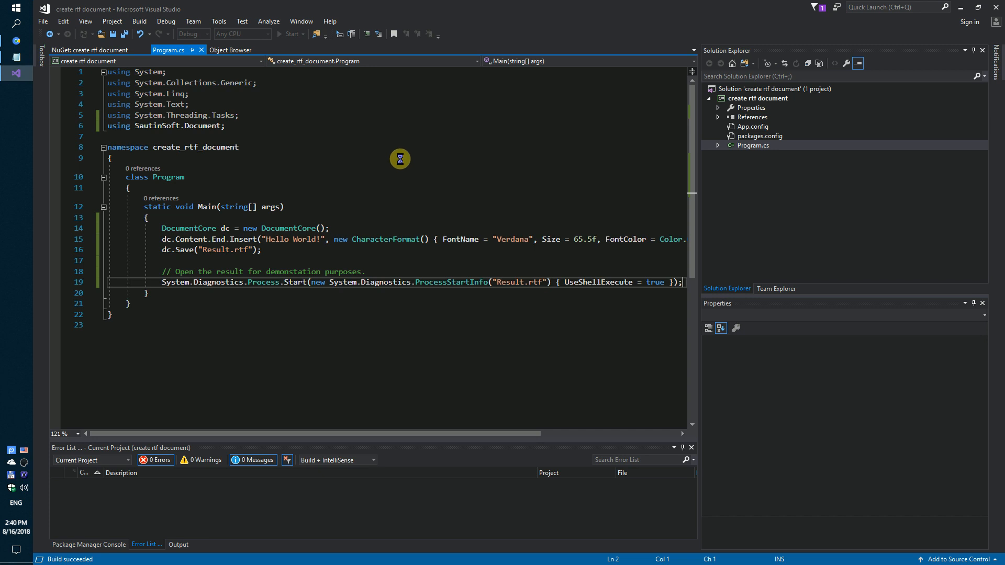
{"action": "left_click", "coordinate": [278, 34]}
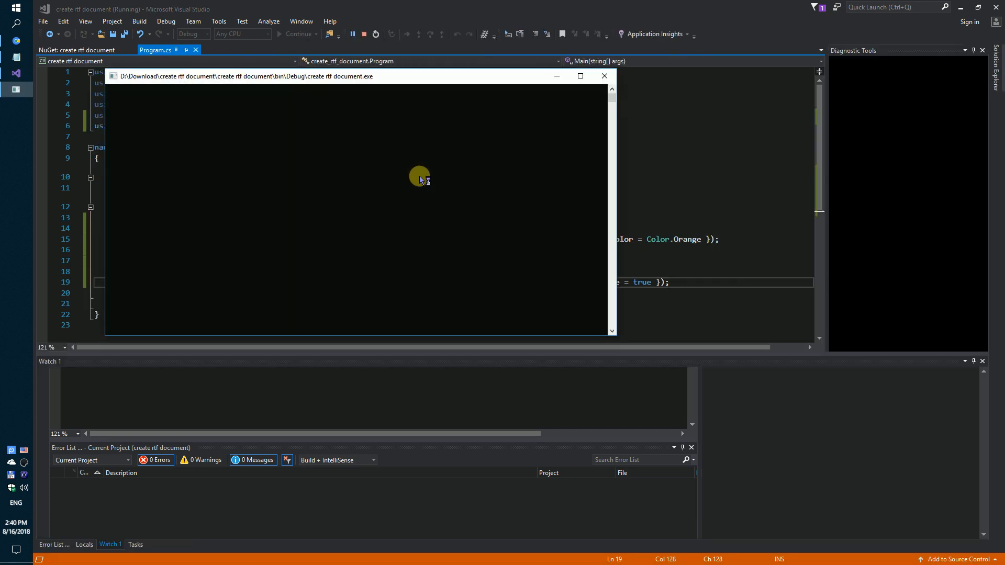